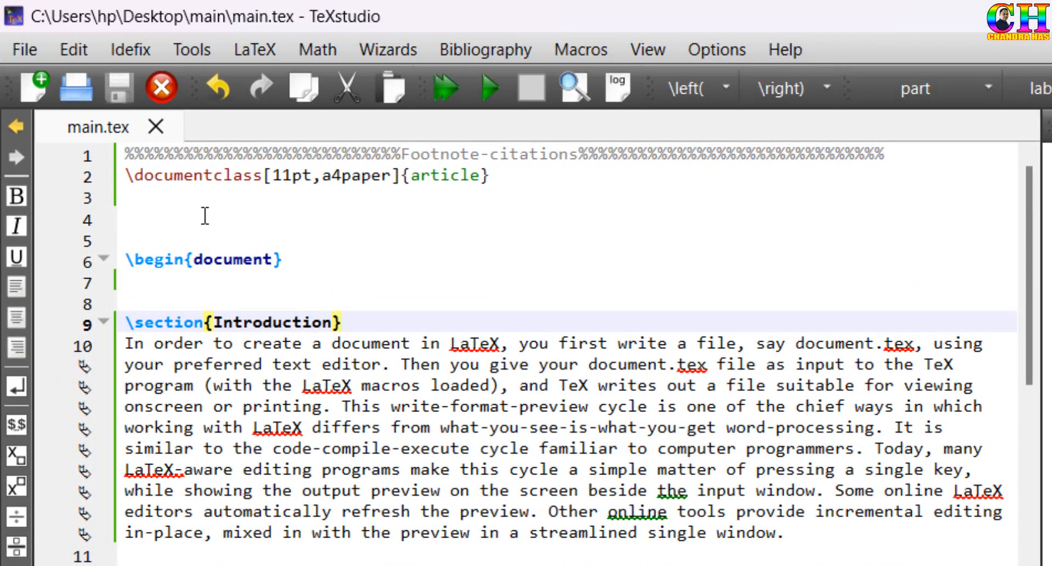
Load natbib and bibentry in the preamble and set the bibliography style to apalike.
{"action": "type", "text": "\\usepackage{natbib}"}
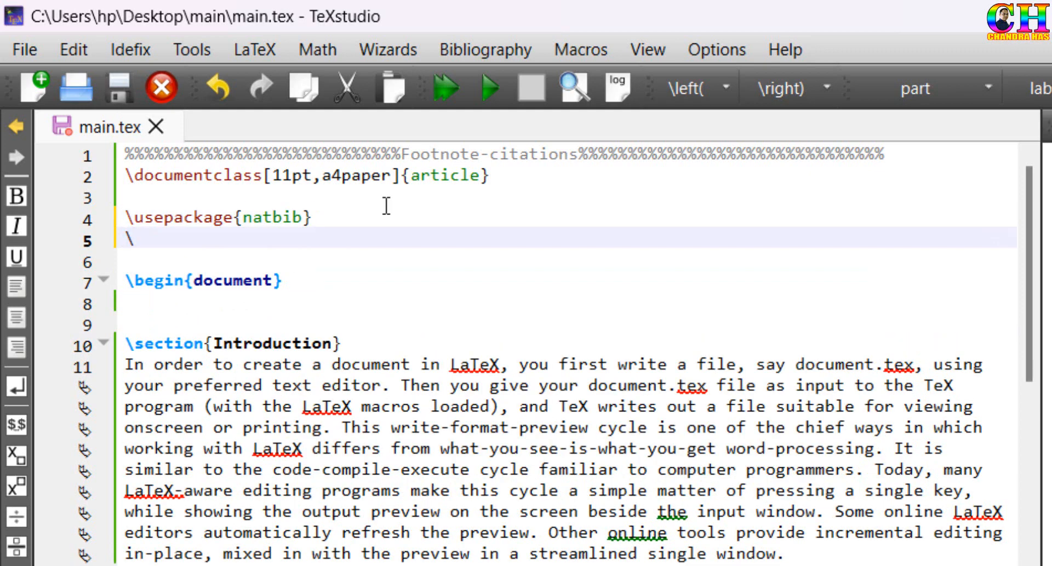
{"action": "type", "text": "\\usepackage{bibentry"}
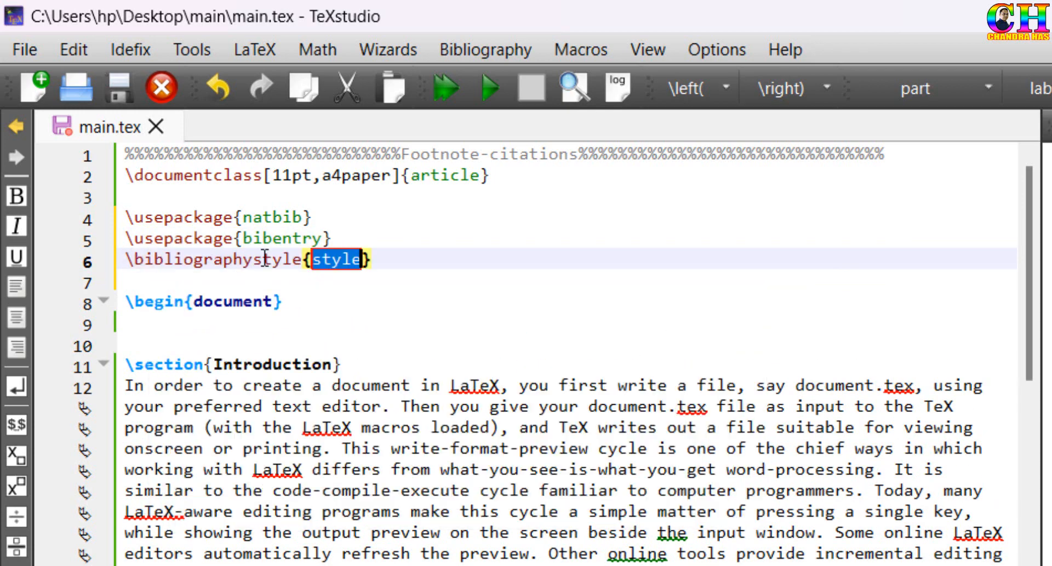
{"action": "type", "text": "apal"}
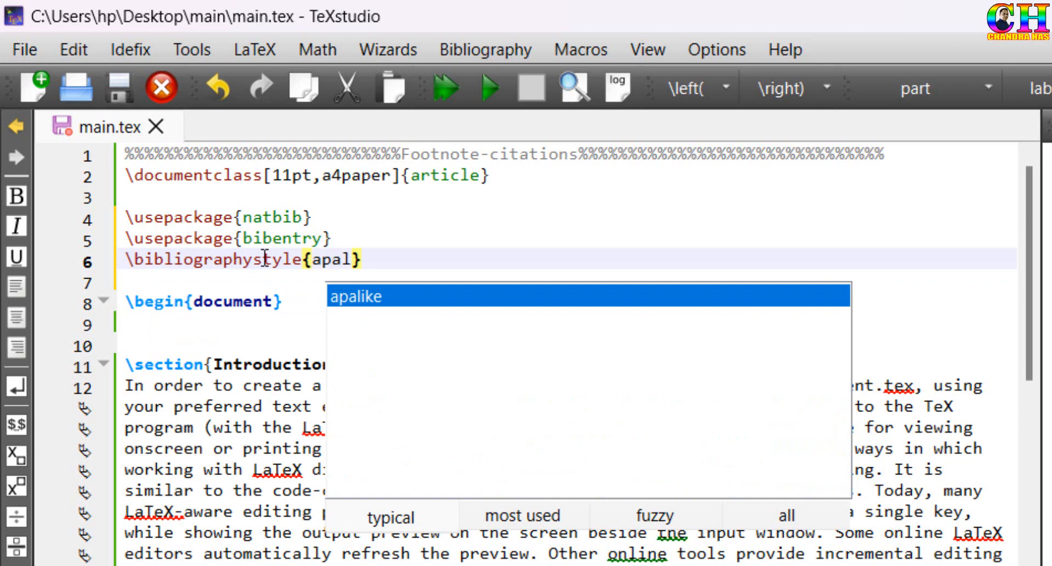
{"action": "left_click", "coordinate": [355, 296]}
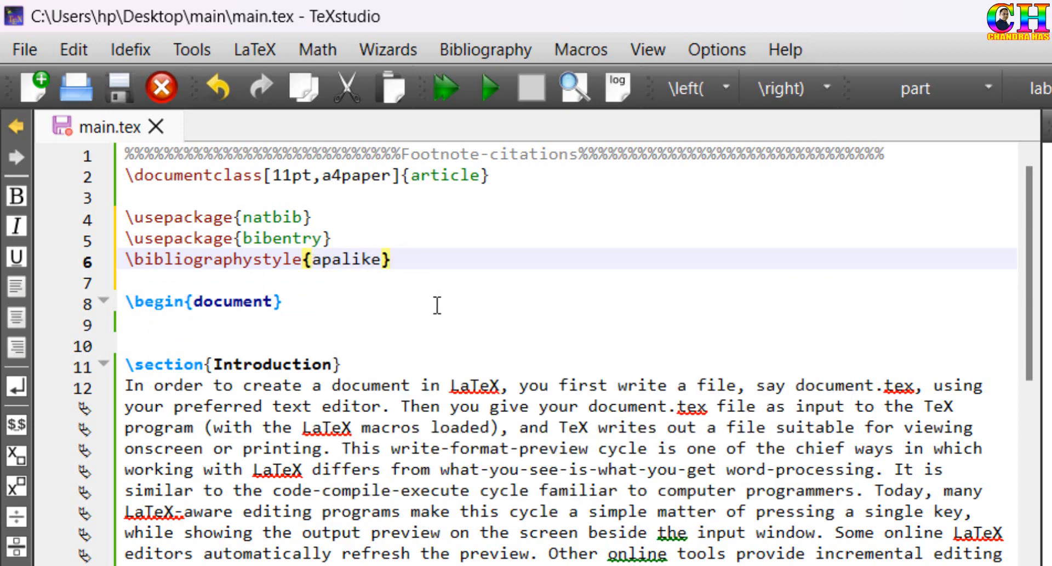
{"action": "mouse_move", "coordinate": [448, 310]}
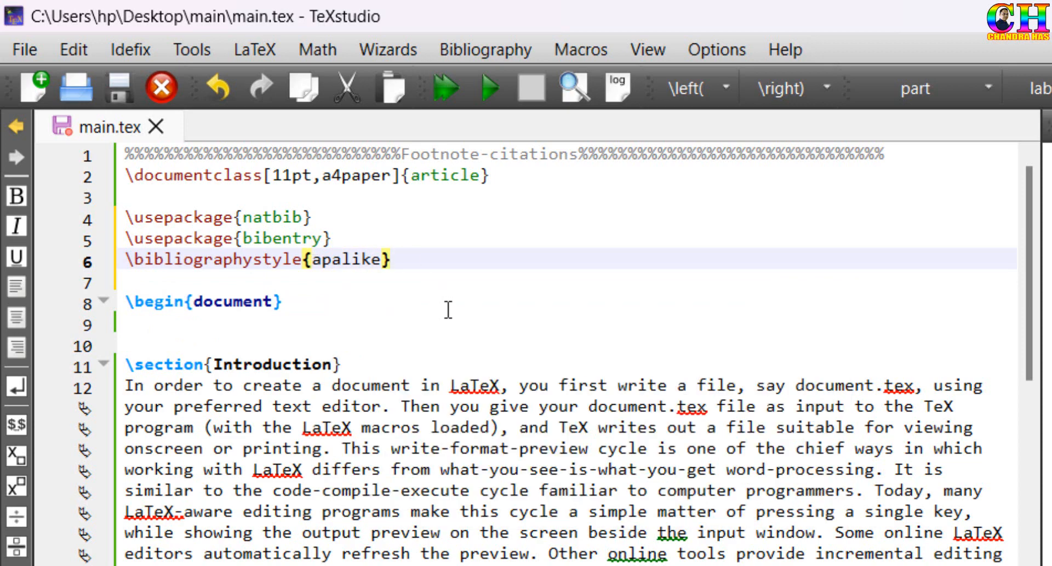
Add \bibliography{mybib} after \begin{document}.
{"action": "type", "text": "\\bibliography{bib file"}
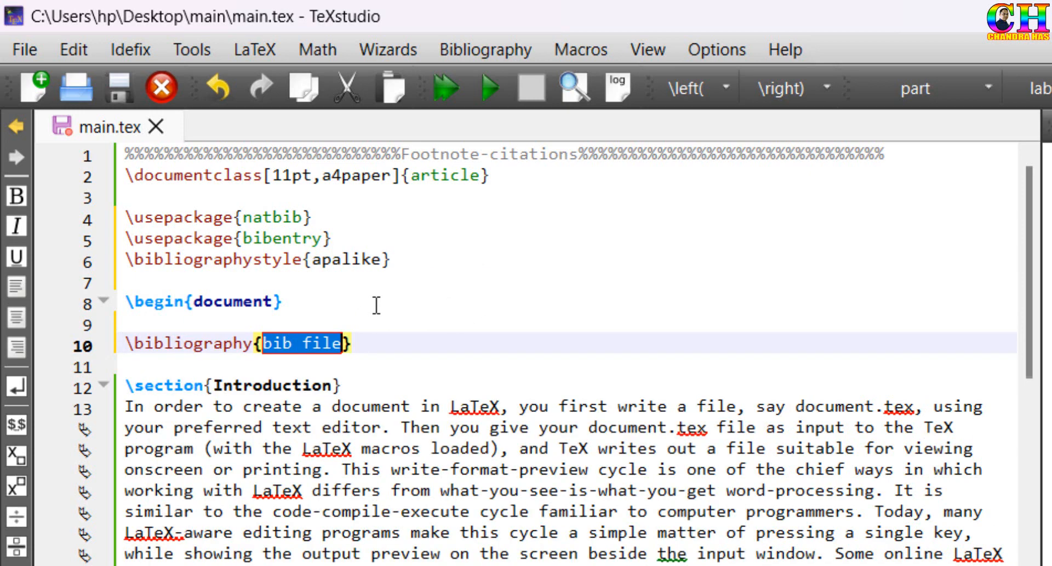
{"action": "type", "text": "my"}
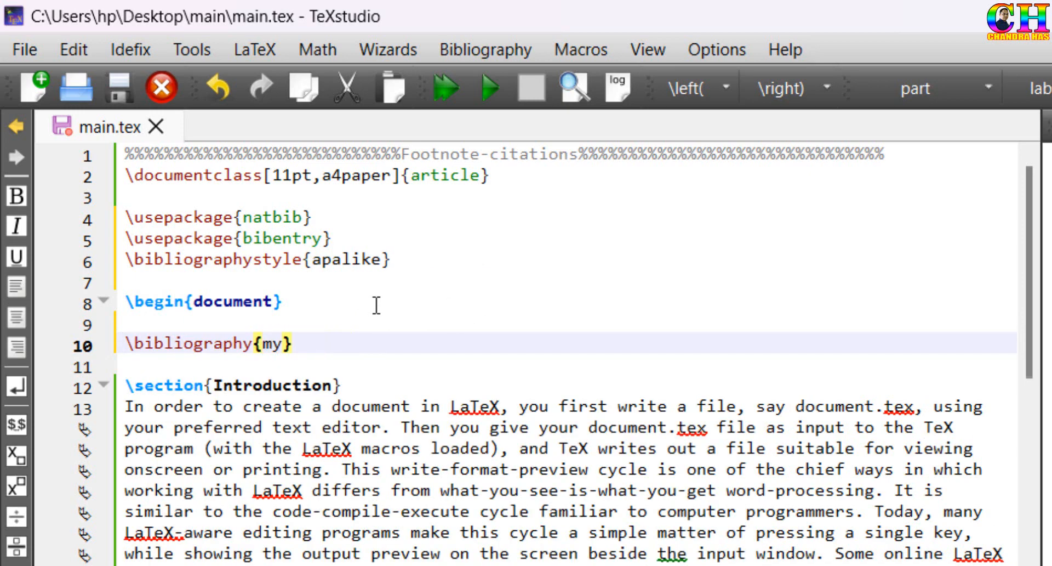
{"action": "type", "text": "bib"}
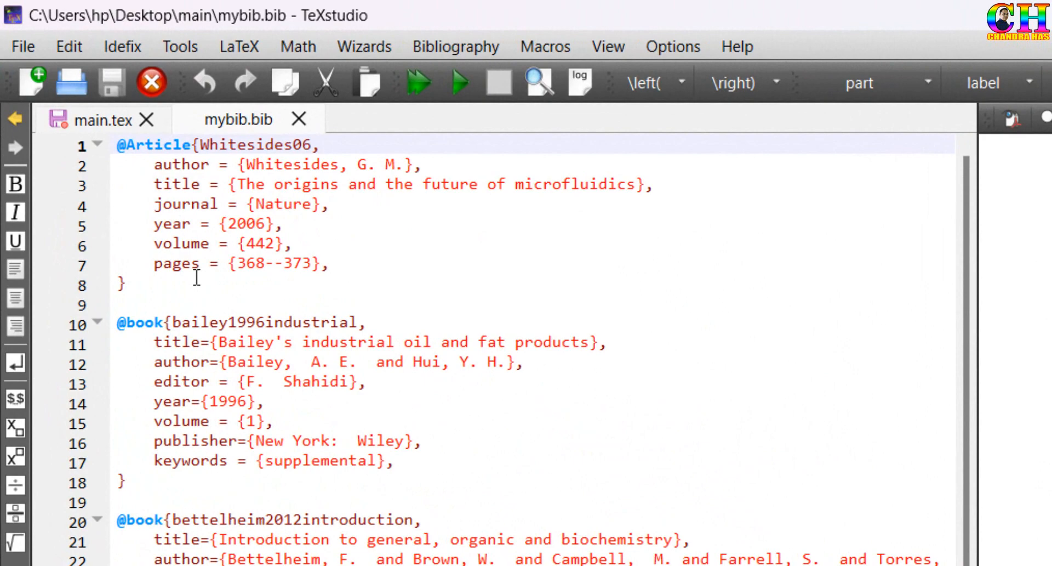
Prefix the bibliography command in main.tex with 'no' to make \nobibliography{mybib}.
{"action": "left_click", "coordinate": [100, 119]}
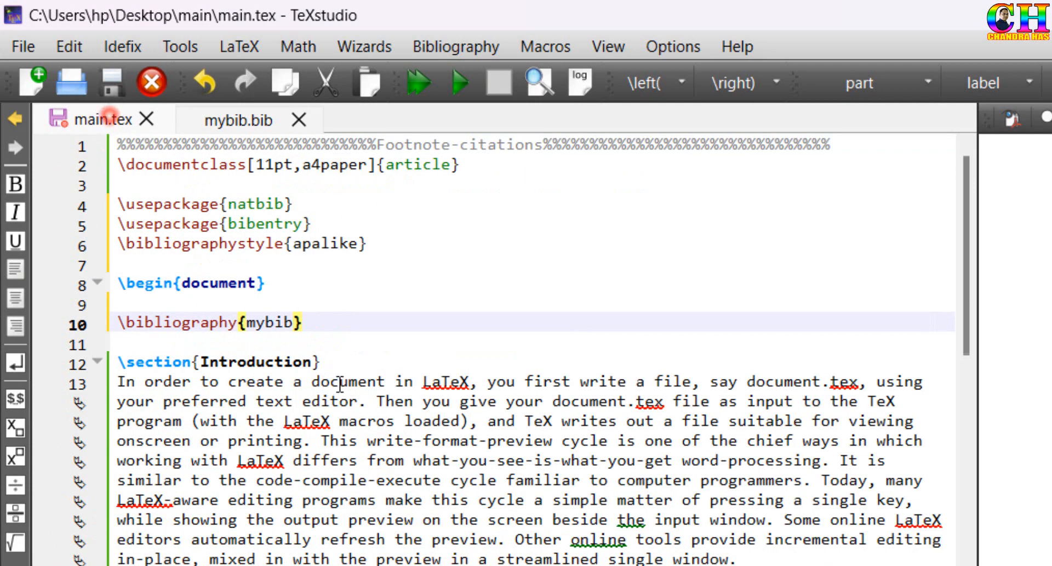
{"action": "double_click", "coordinate": [171, 322]}
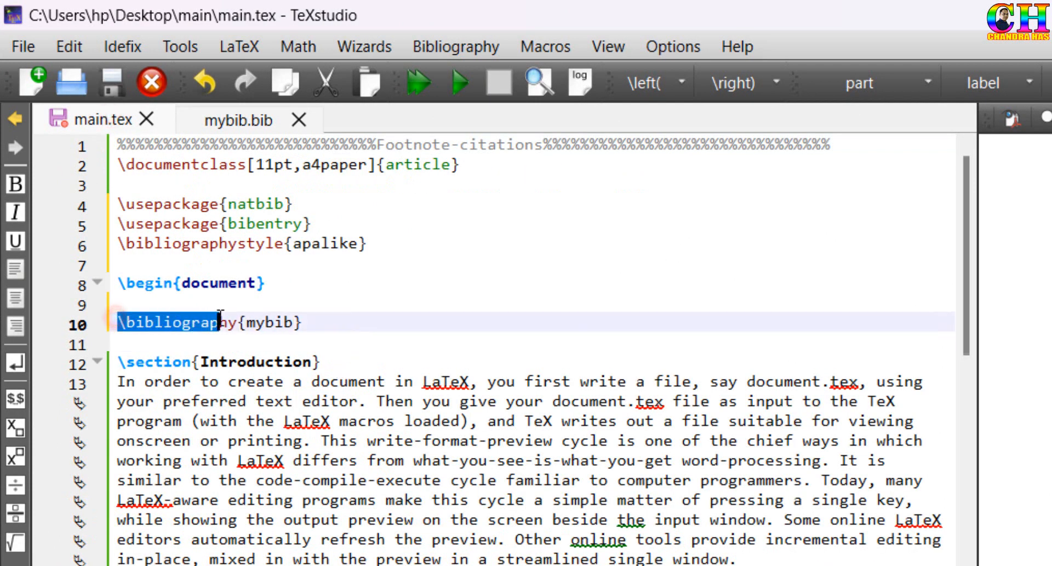
{"action": "left_click", "coordinate": [130, 322]}
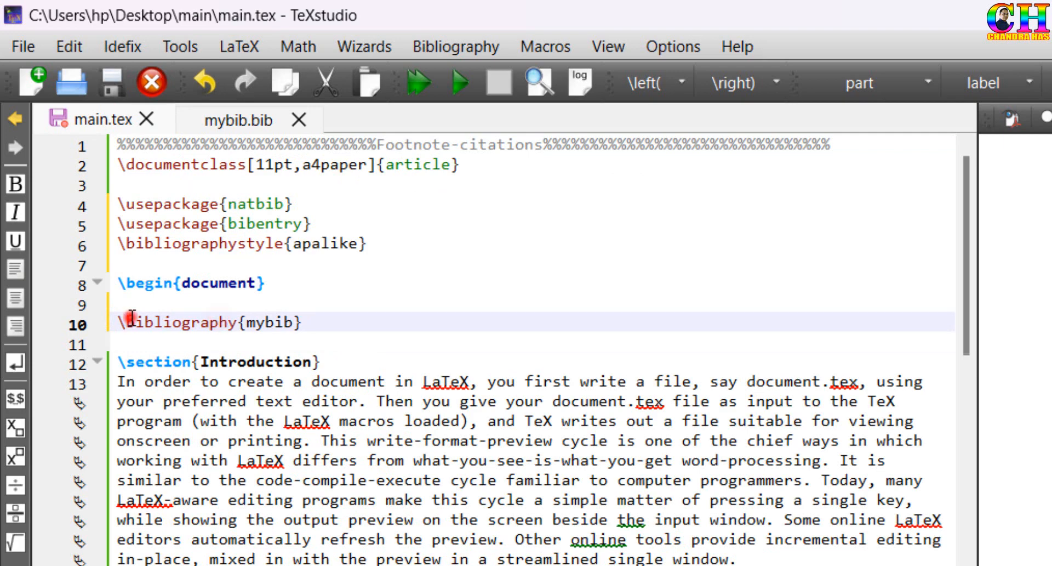
{"action": "type", "text": "no"}
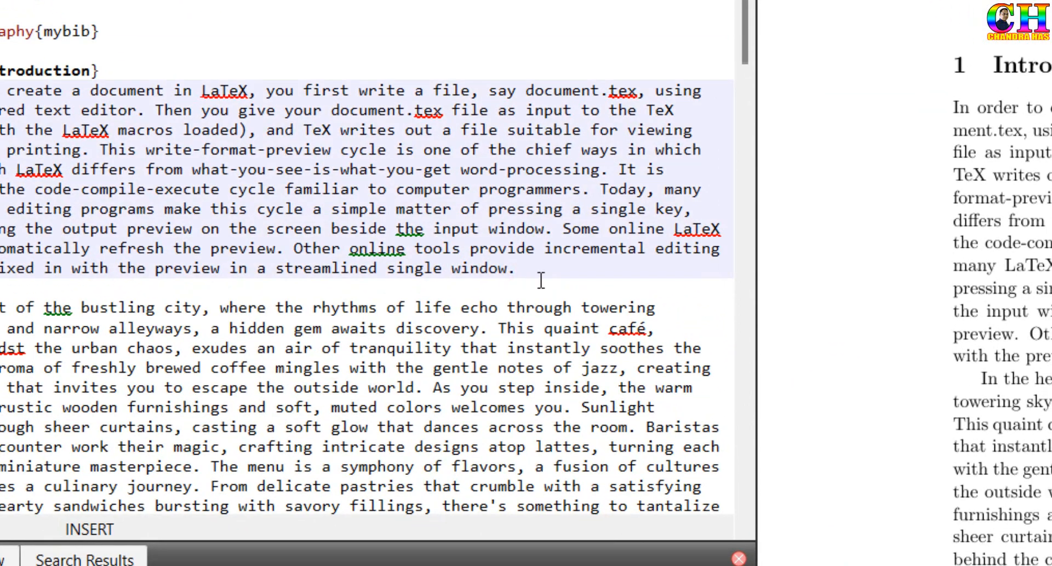
Insert \footnote{\bibentry{}} after 'window' and copy the Whitesides06 key from mybib.bib for it.
{"action": "type", "text": "\\footnote{\\bibentry{bibid}}."}
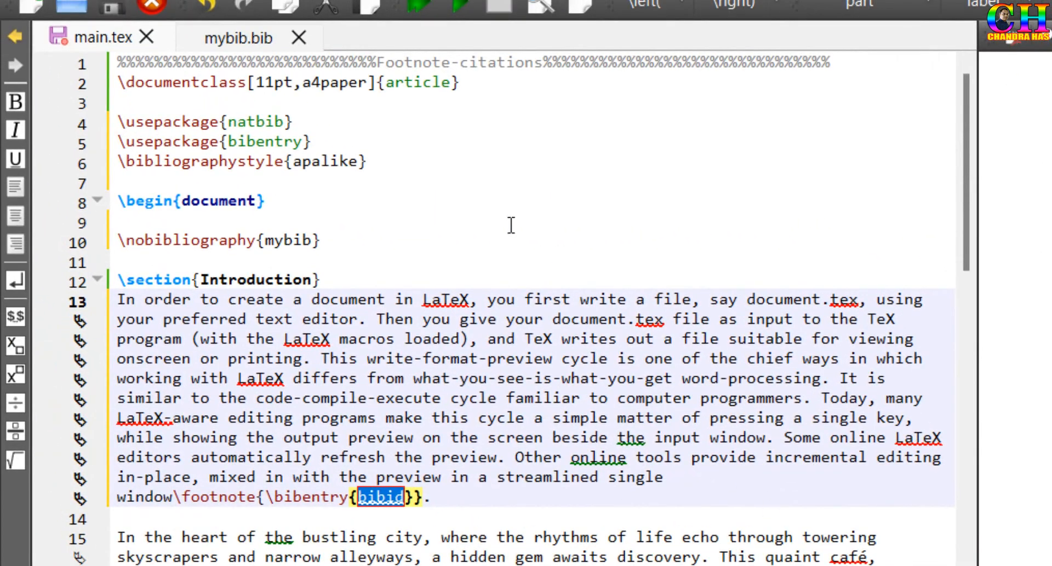
{"action": "left_click", "coordinate": [239, 37]}
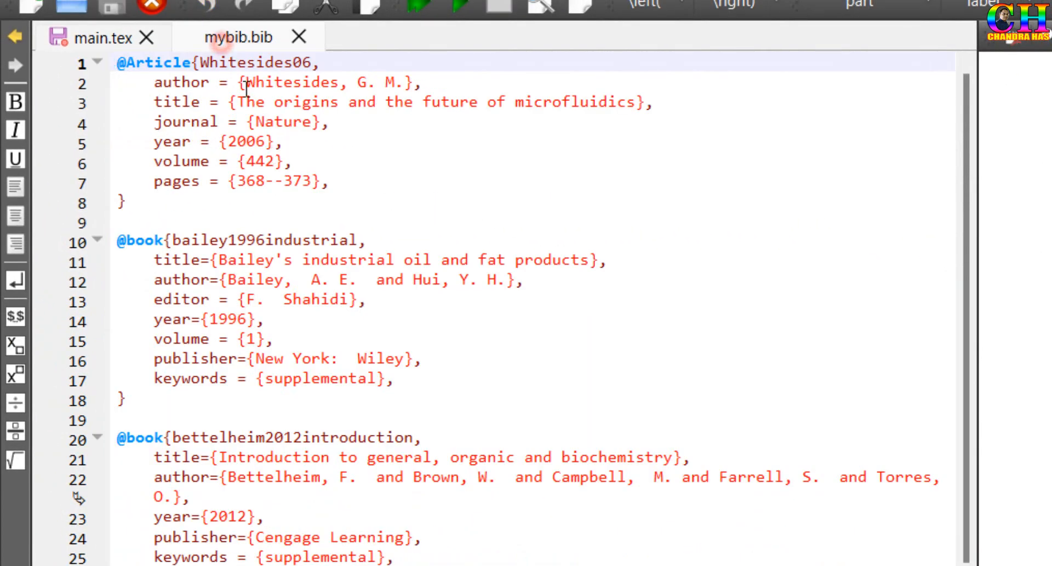
{"action": "double_click", "coordinate": [245, 63]}
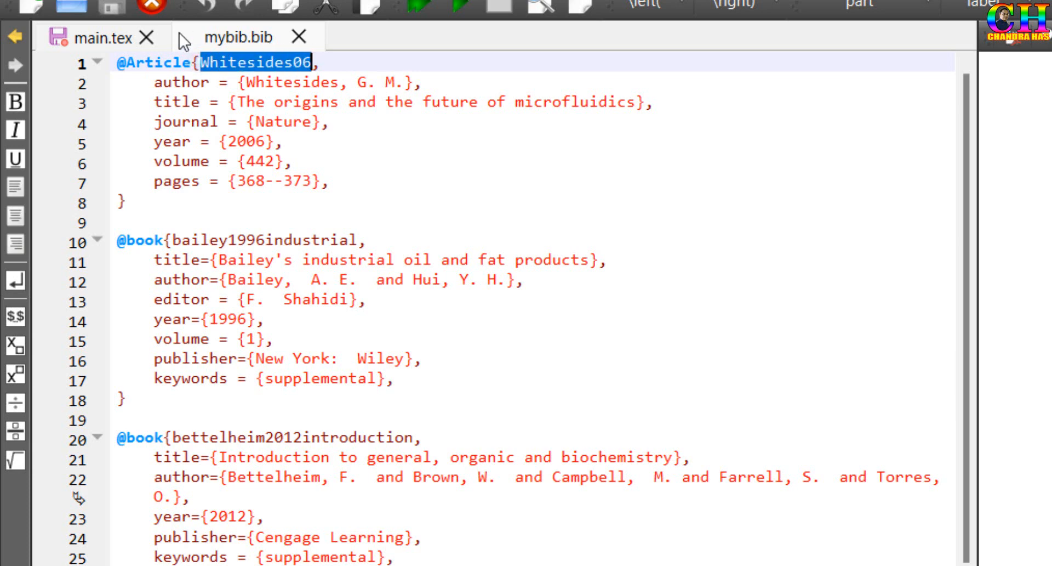
{"action": "left_click", "coordinate": [104, 37]}
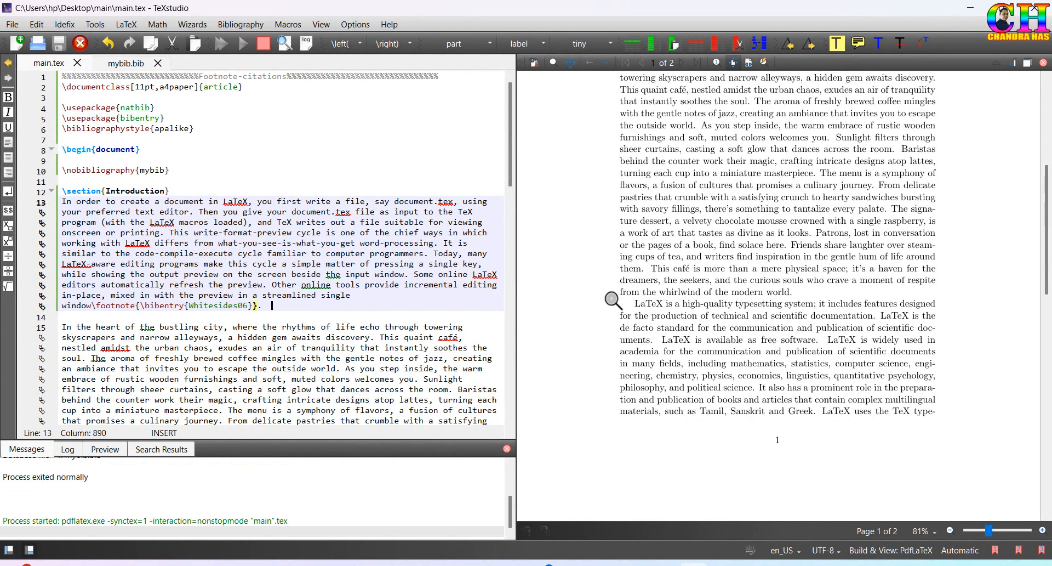
Compile with Build & View to show the PDF beside the source.
{"action": "left_click", "coordinate": [219, 43]}
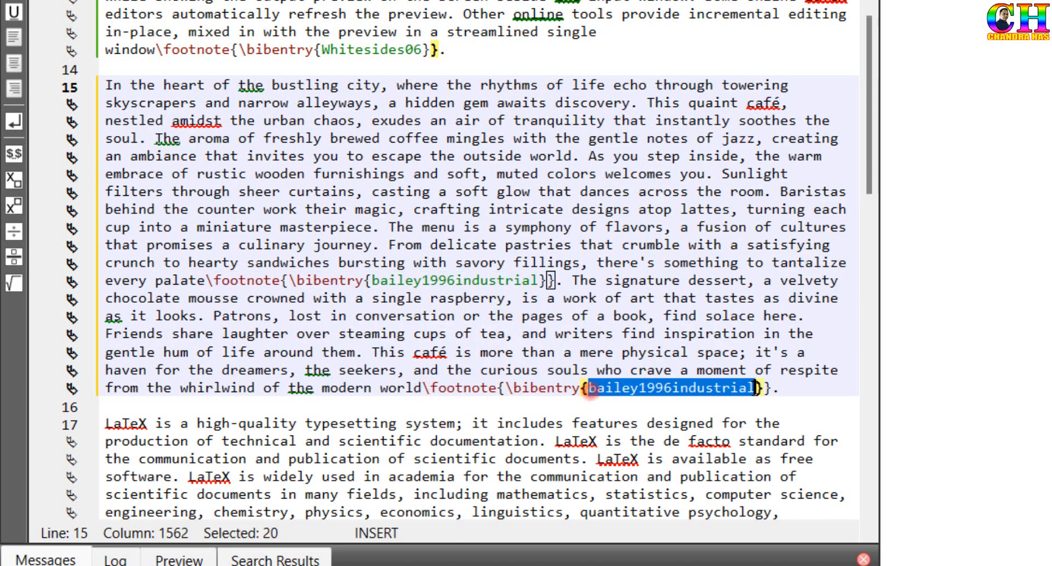
Add bibentry footnotes citing bailey1996industrial after 'palate' and bettelheim2012introduction after 'world'.
{"action": "type", "text": "bettelheim2012introduction"}
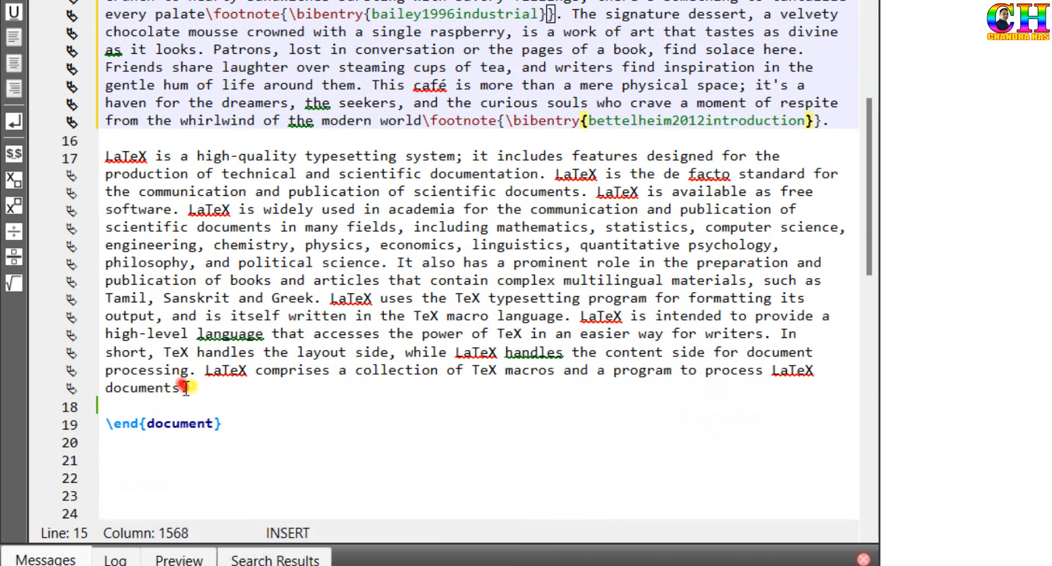
{"action": "type", "text": "\\footnote{\\bibentry{bailey1996industrial}}"}
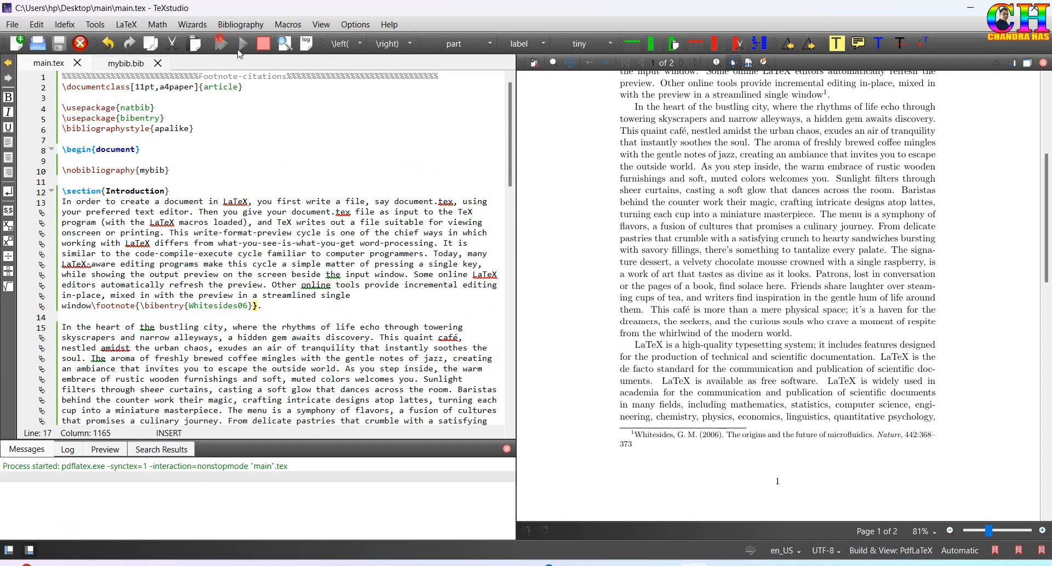
Recompile and scroll the PDF to check footnote markers 1–3 and their full references.
{"action": "left_click", "coordinate": [241, 43]}
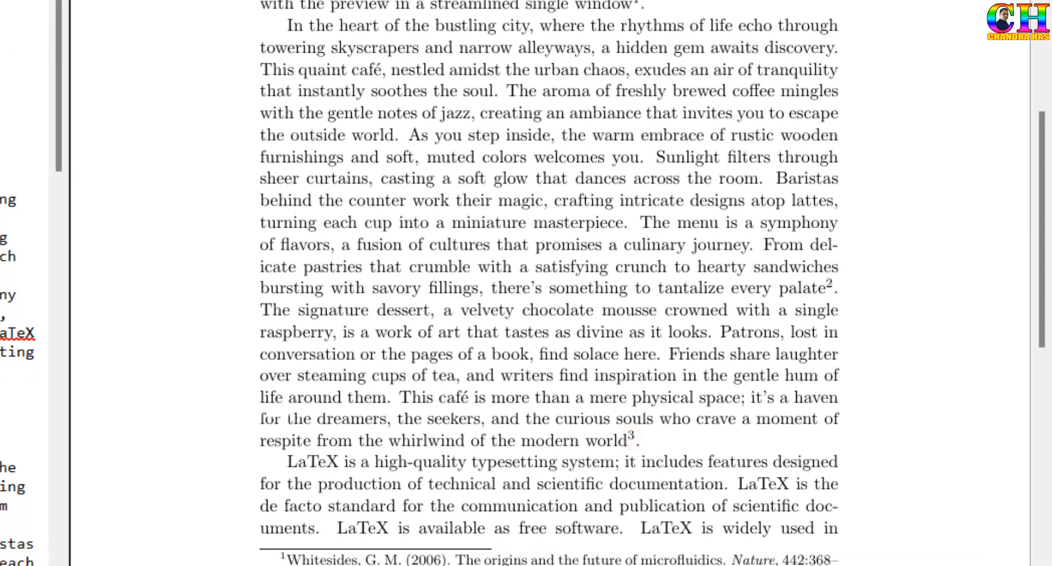
{"action": "scroll", "scroll_direction": "down", "scroll_amount": 3}
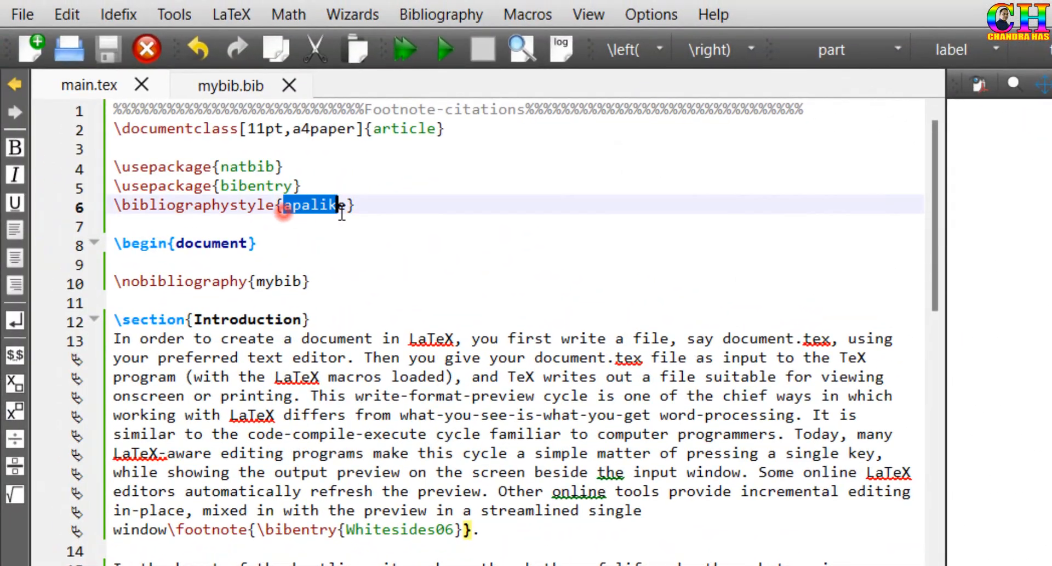
Replace apalike with nature in \bibliographystyle and recompile.
{"action": "type", "text": "natur"}
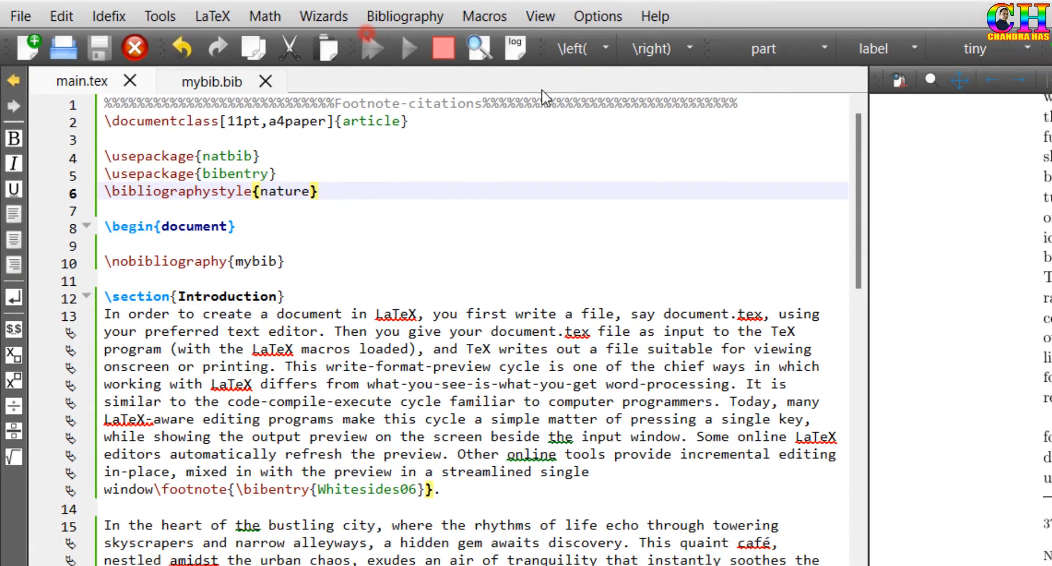
{"action": "left_click", "coordinate": [406, 48]}
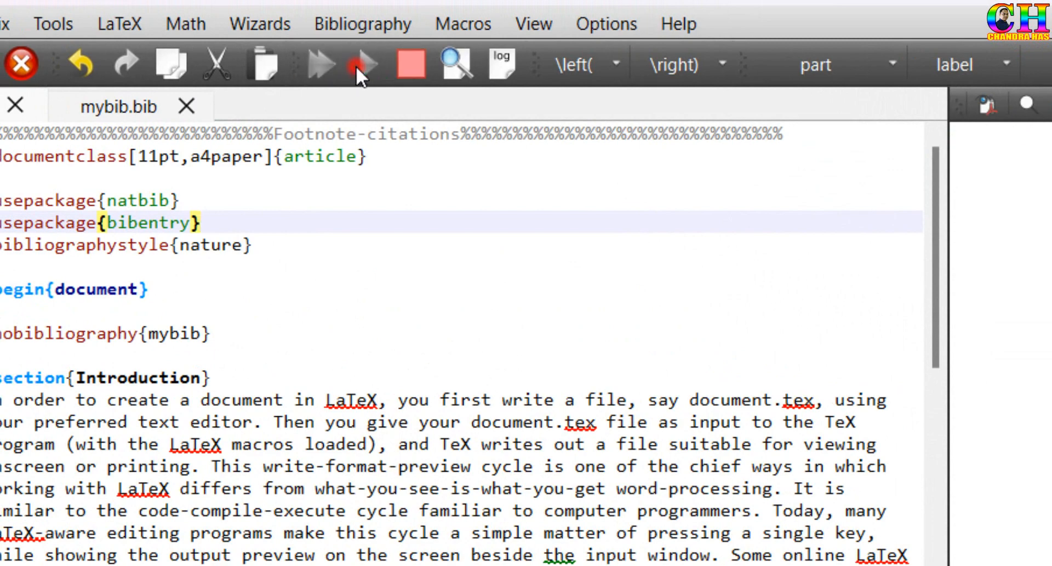
Recompile to inspect the three nature-style footnote references at the bottom of page 1.
{"action": "left_click", "coordinate": [357, 65]}
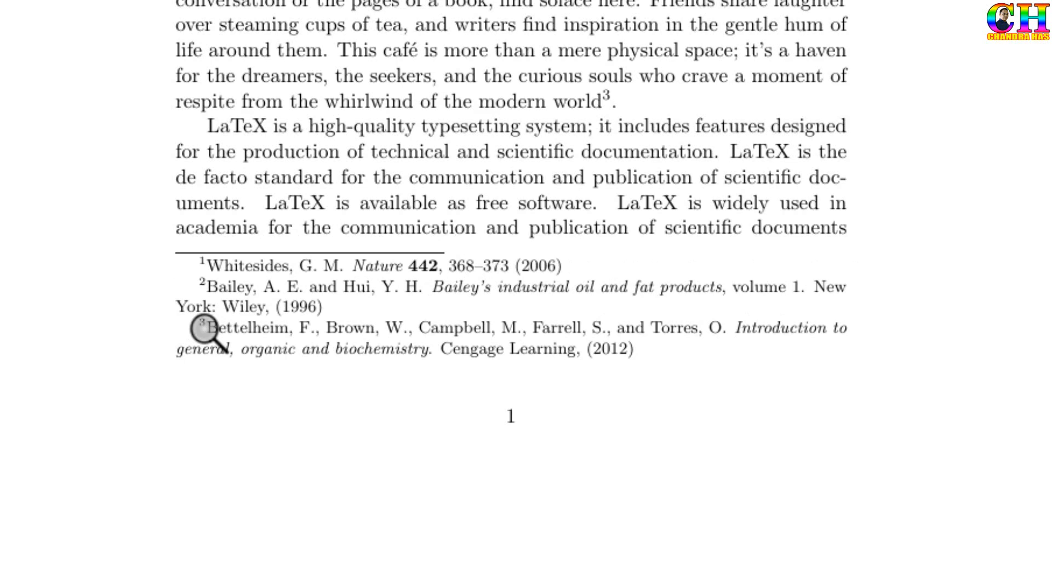
{"action": "mouse_move", "coordinate": [667, 385]}
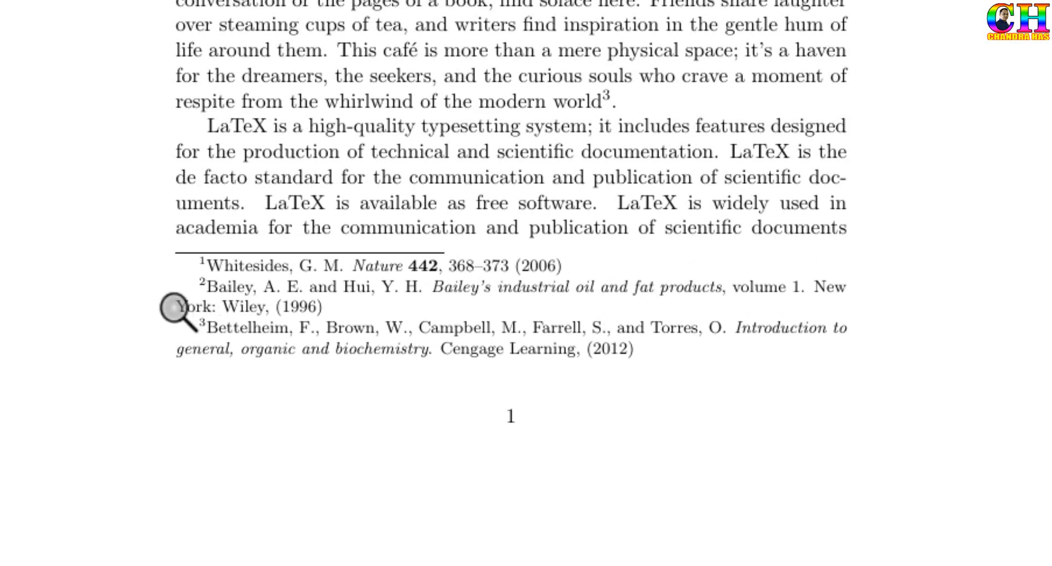
{"action": "mouse_move", "coordinate": [221, 312]}
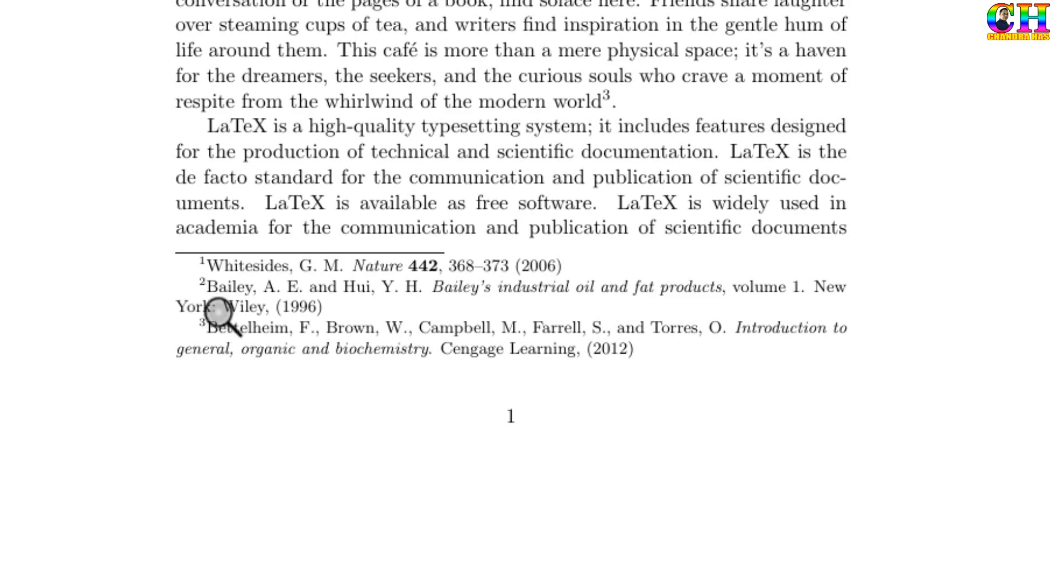